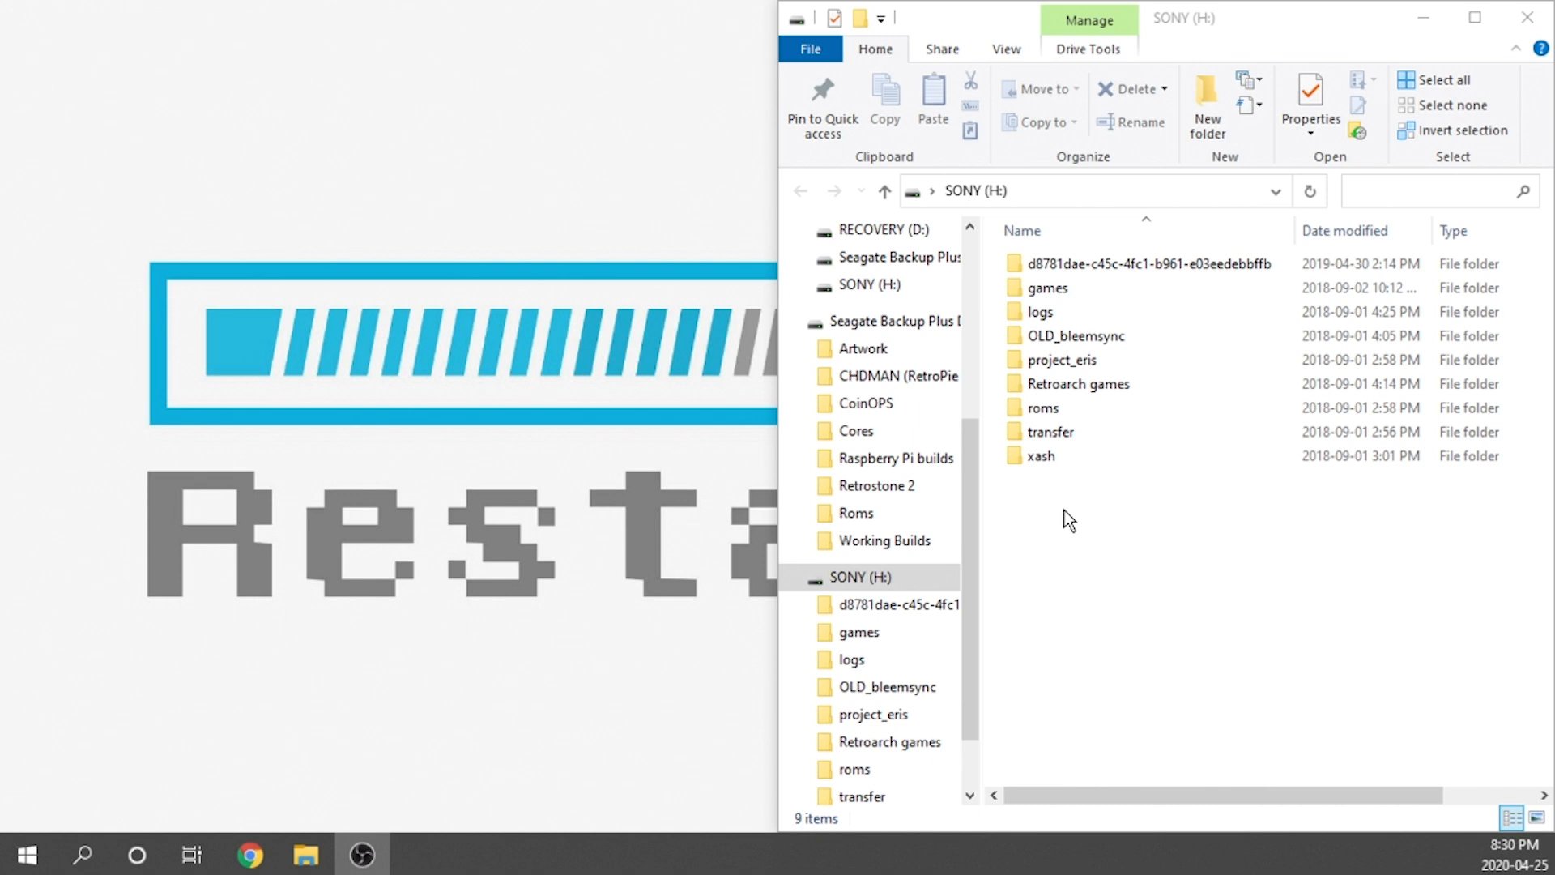
pyautogui.moveTo(548, 535)
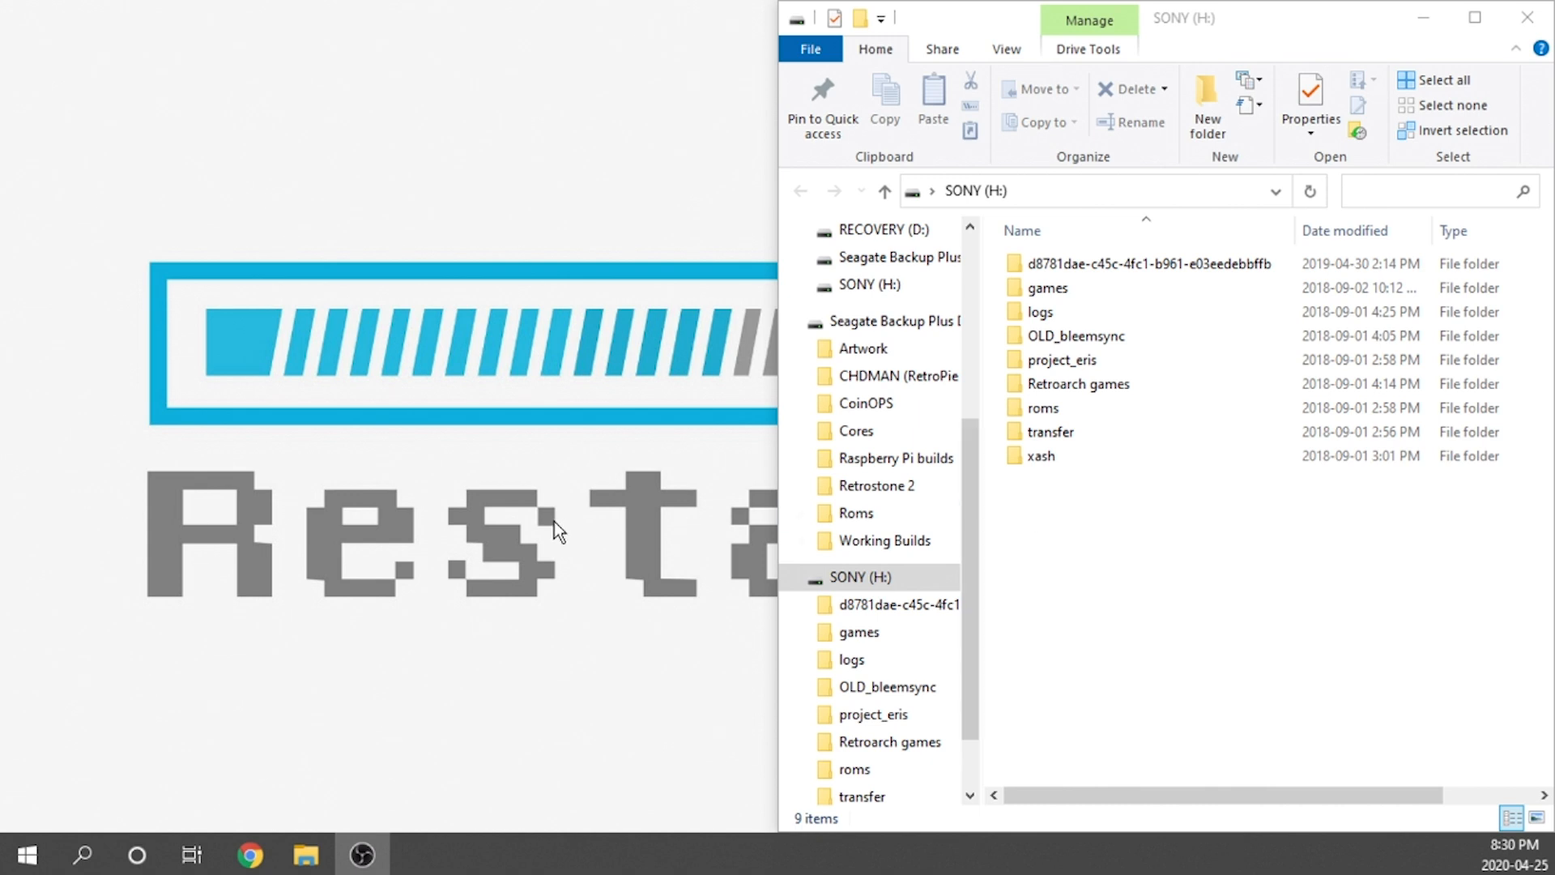
pyautogui.moveTo(513, 538)
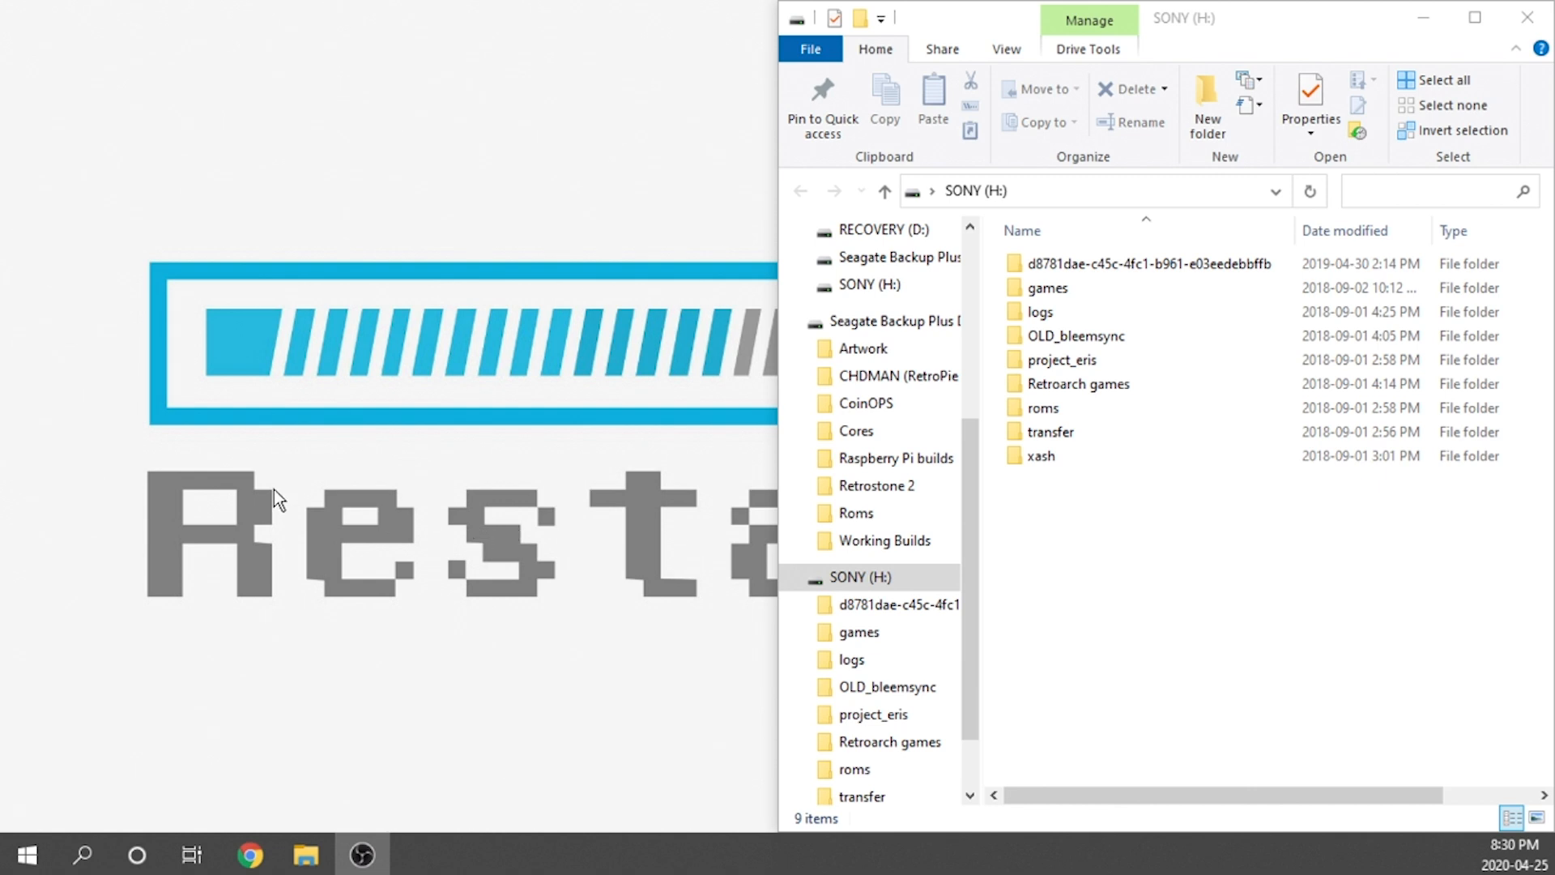
# Launch Notepad from the taskbar to get a fresh Untitled document.
pyautogui.click(83, 852)
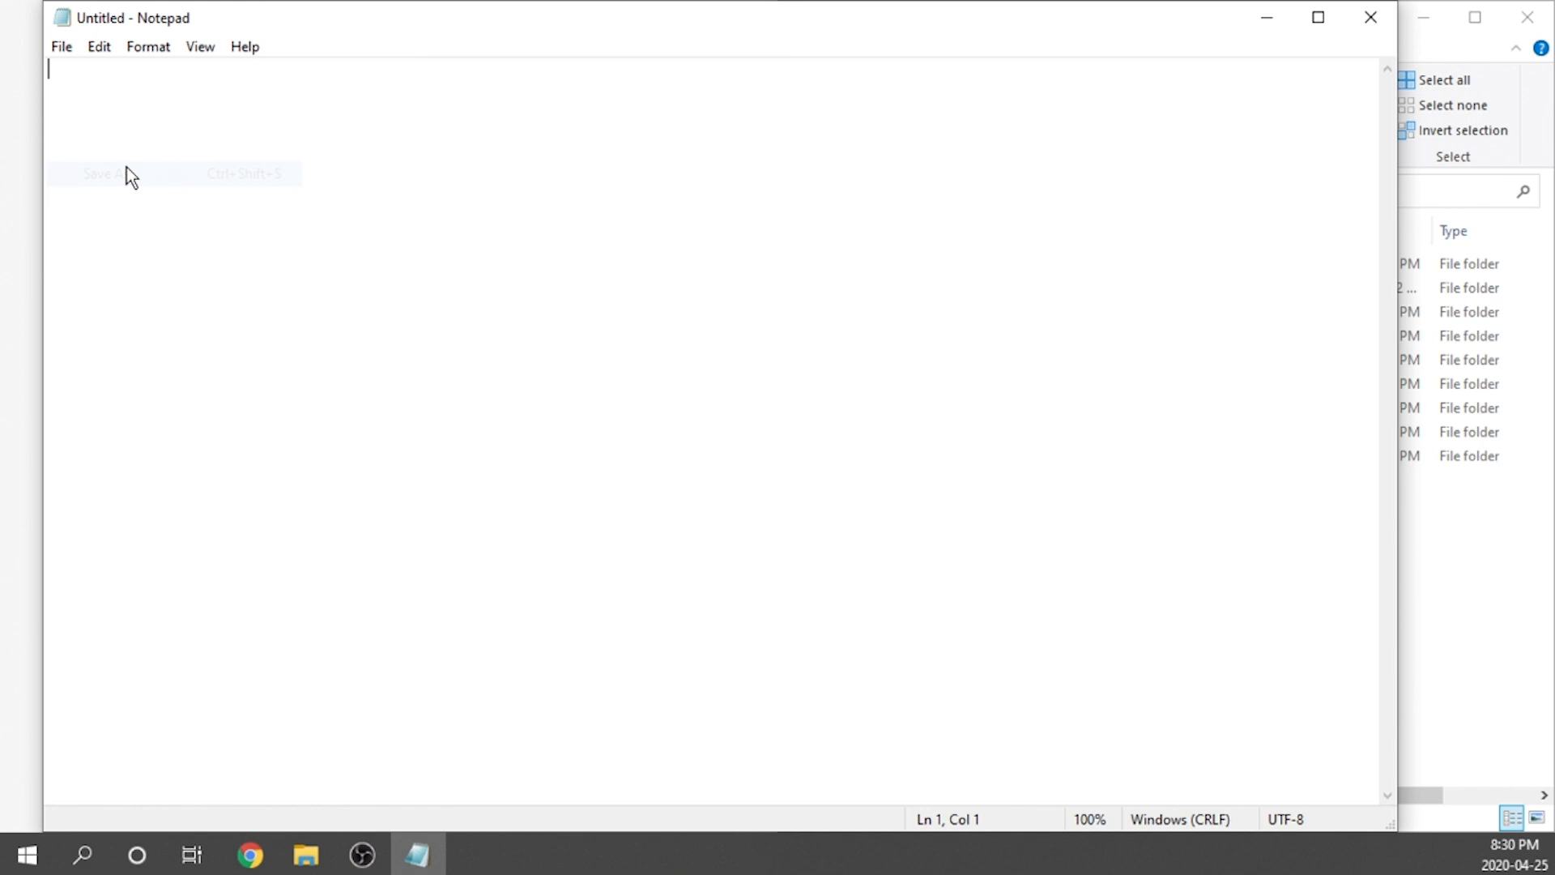
# Save the empty note to the Desktop as "UNINSTALL" in quotes so it gets no extension.
pyautogui.click(103, 174)
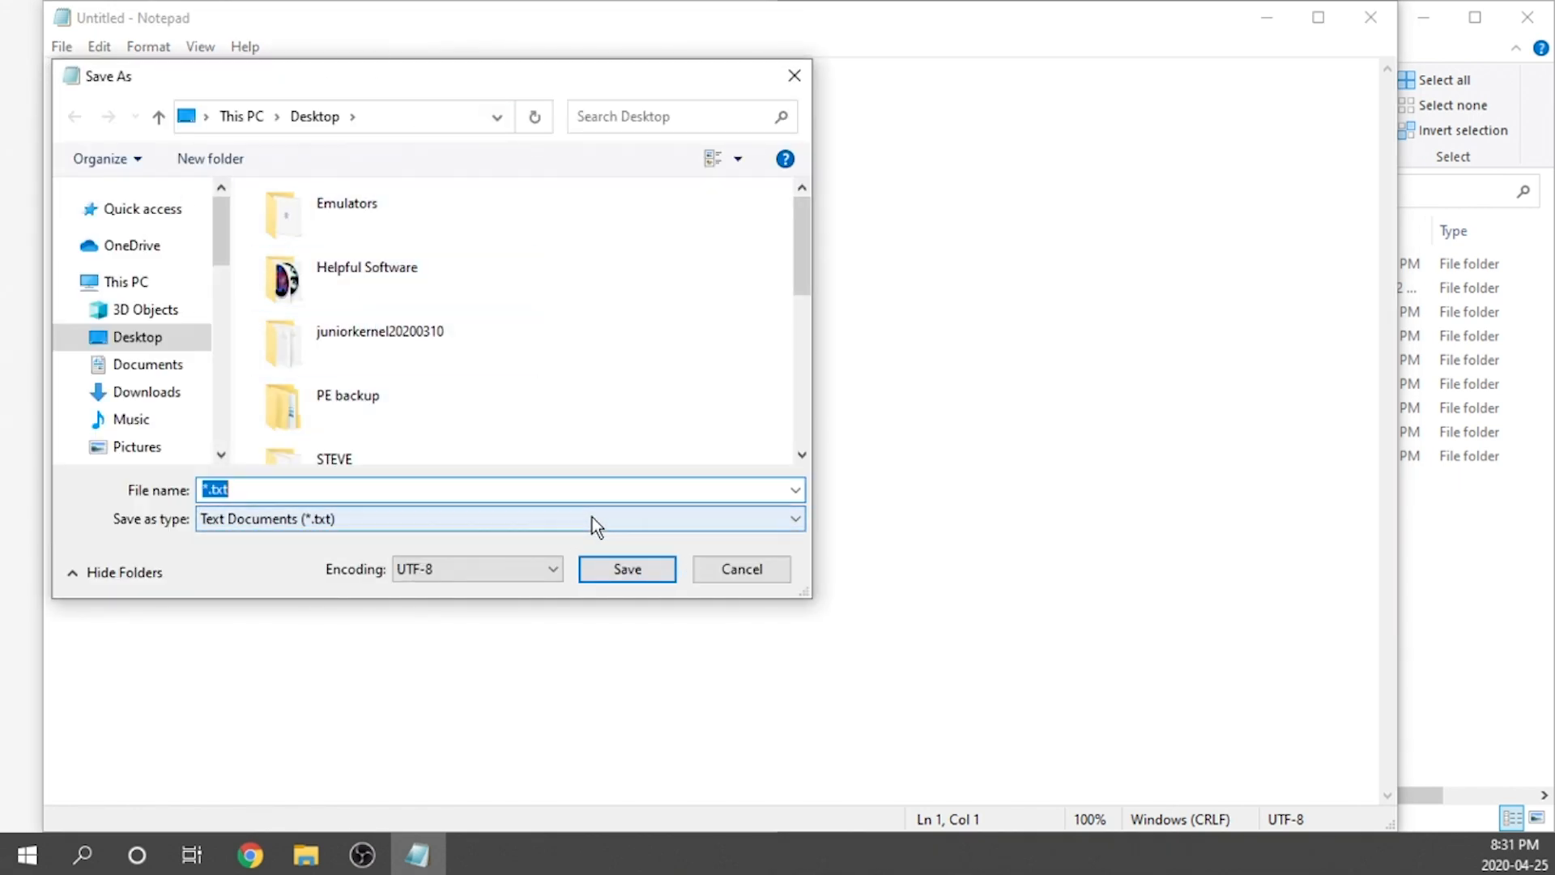
pyautogui.moveTo(212, 545)
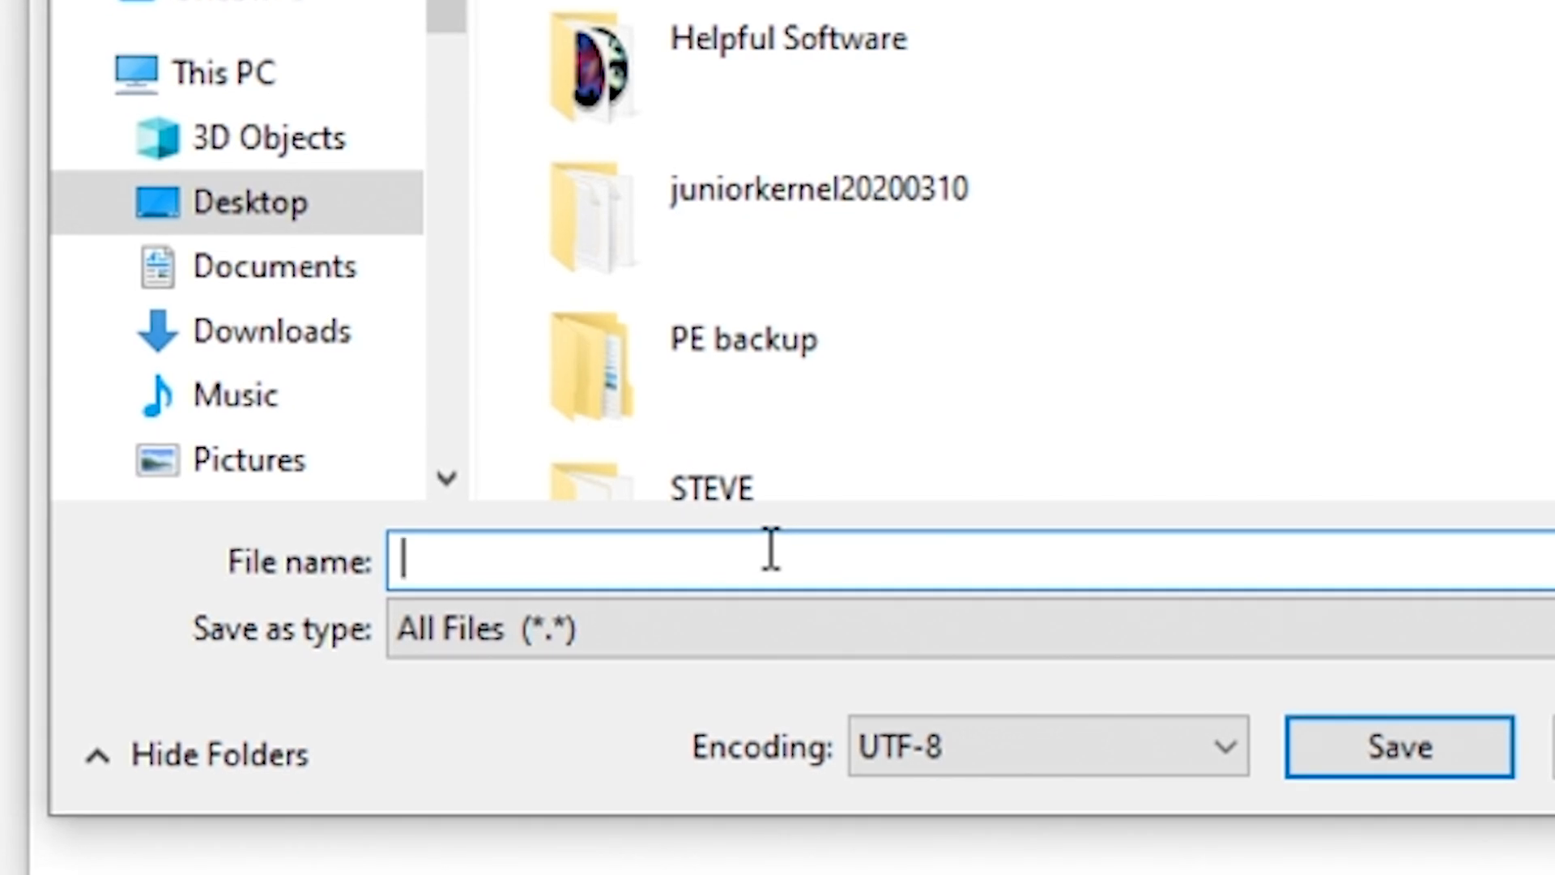
pyautogui.write('"')
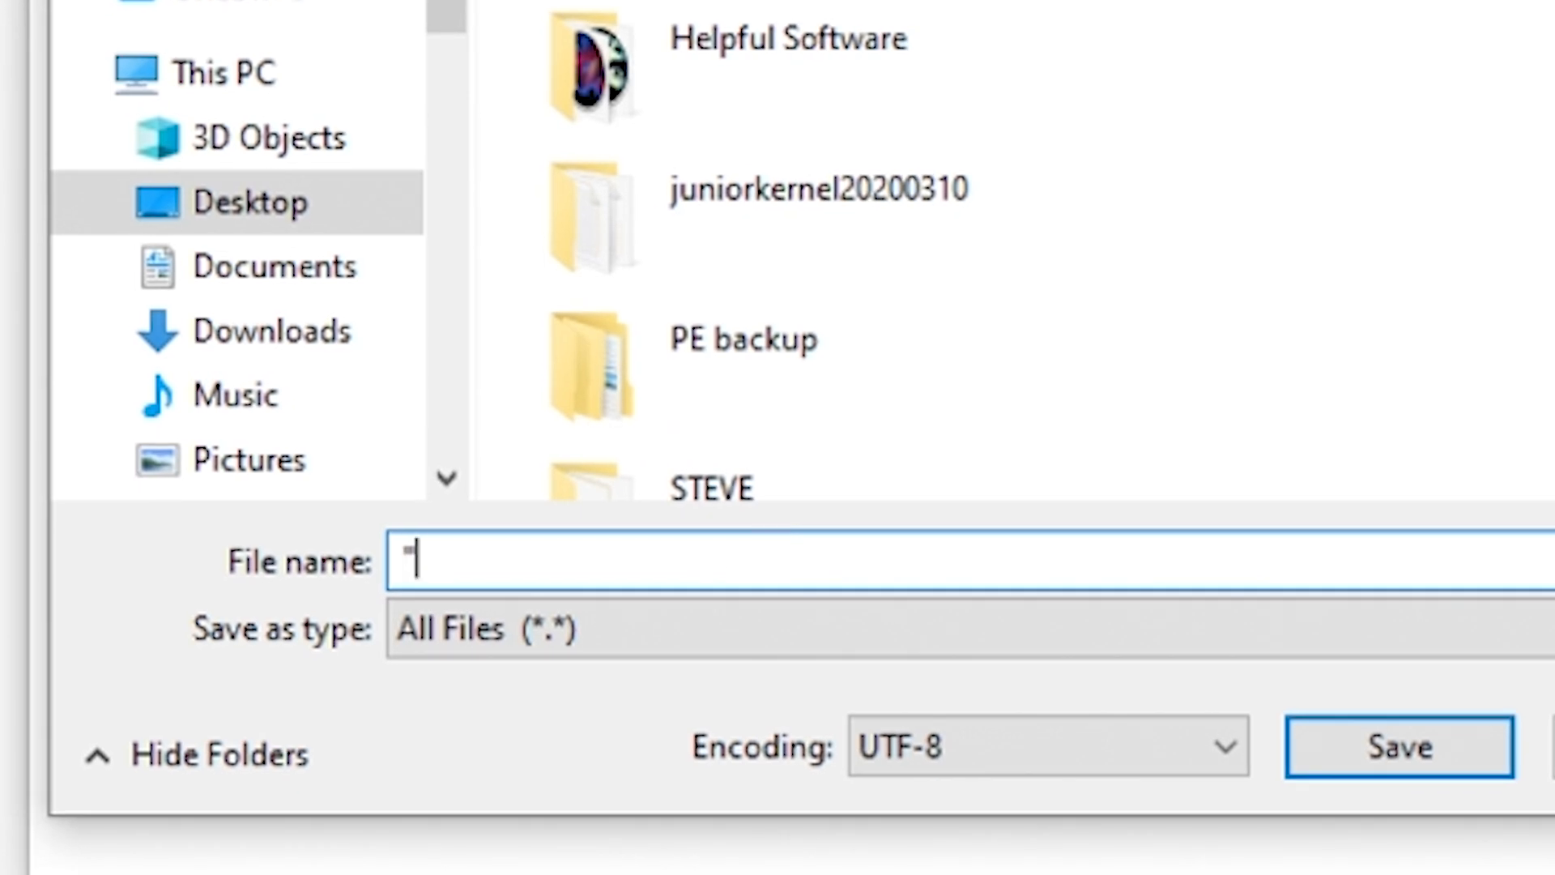
pyautogui.write('UNINSTALL')
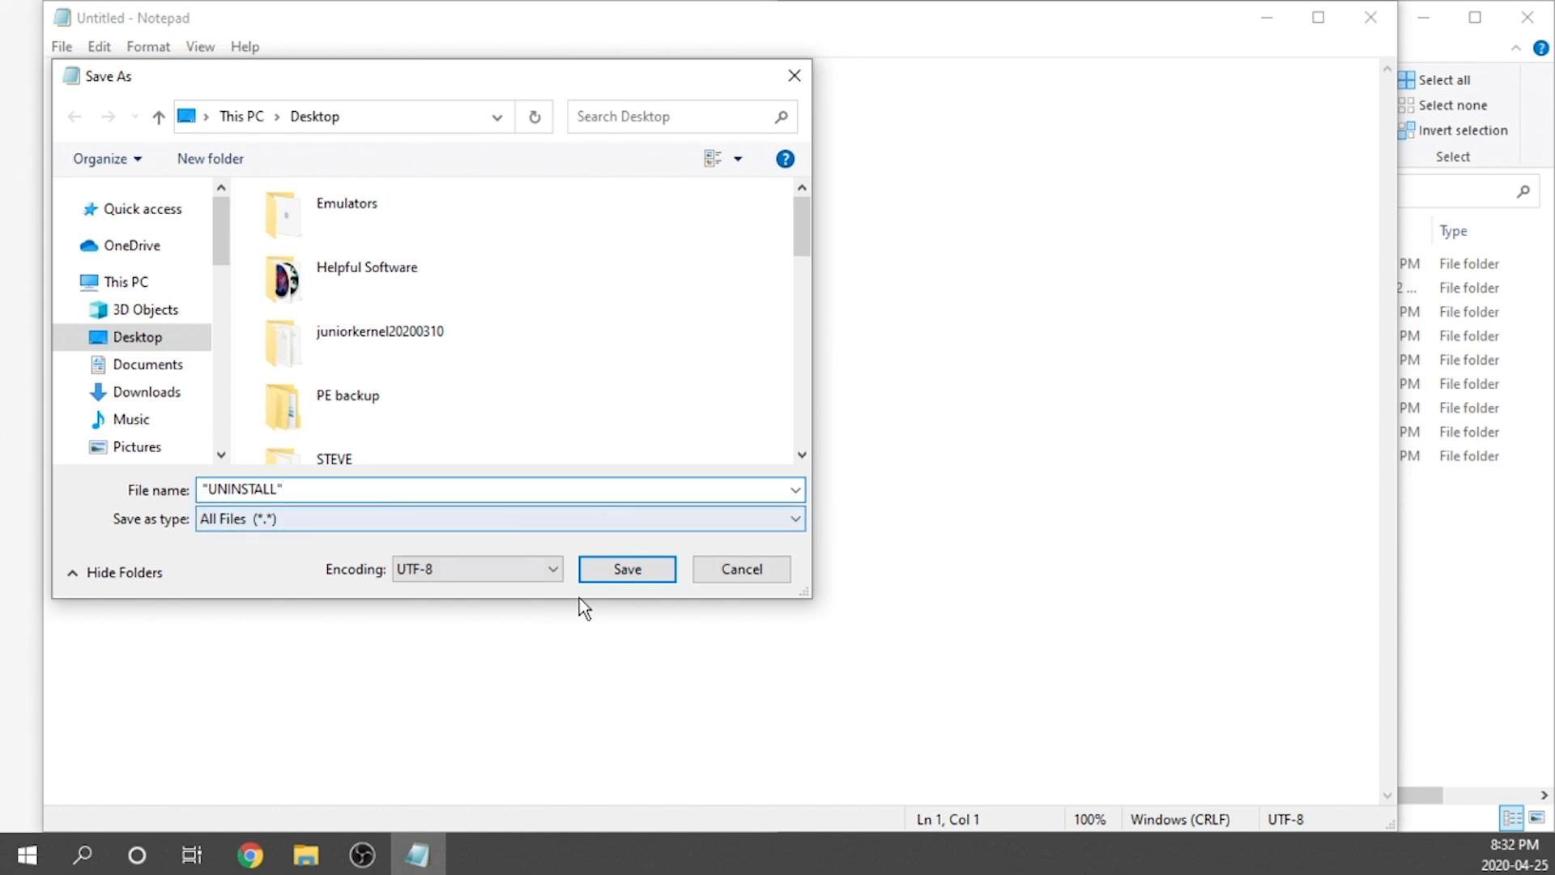
pyautogui.click(627, 568)
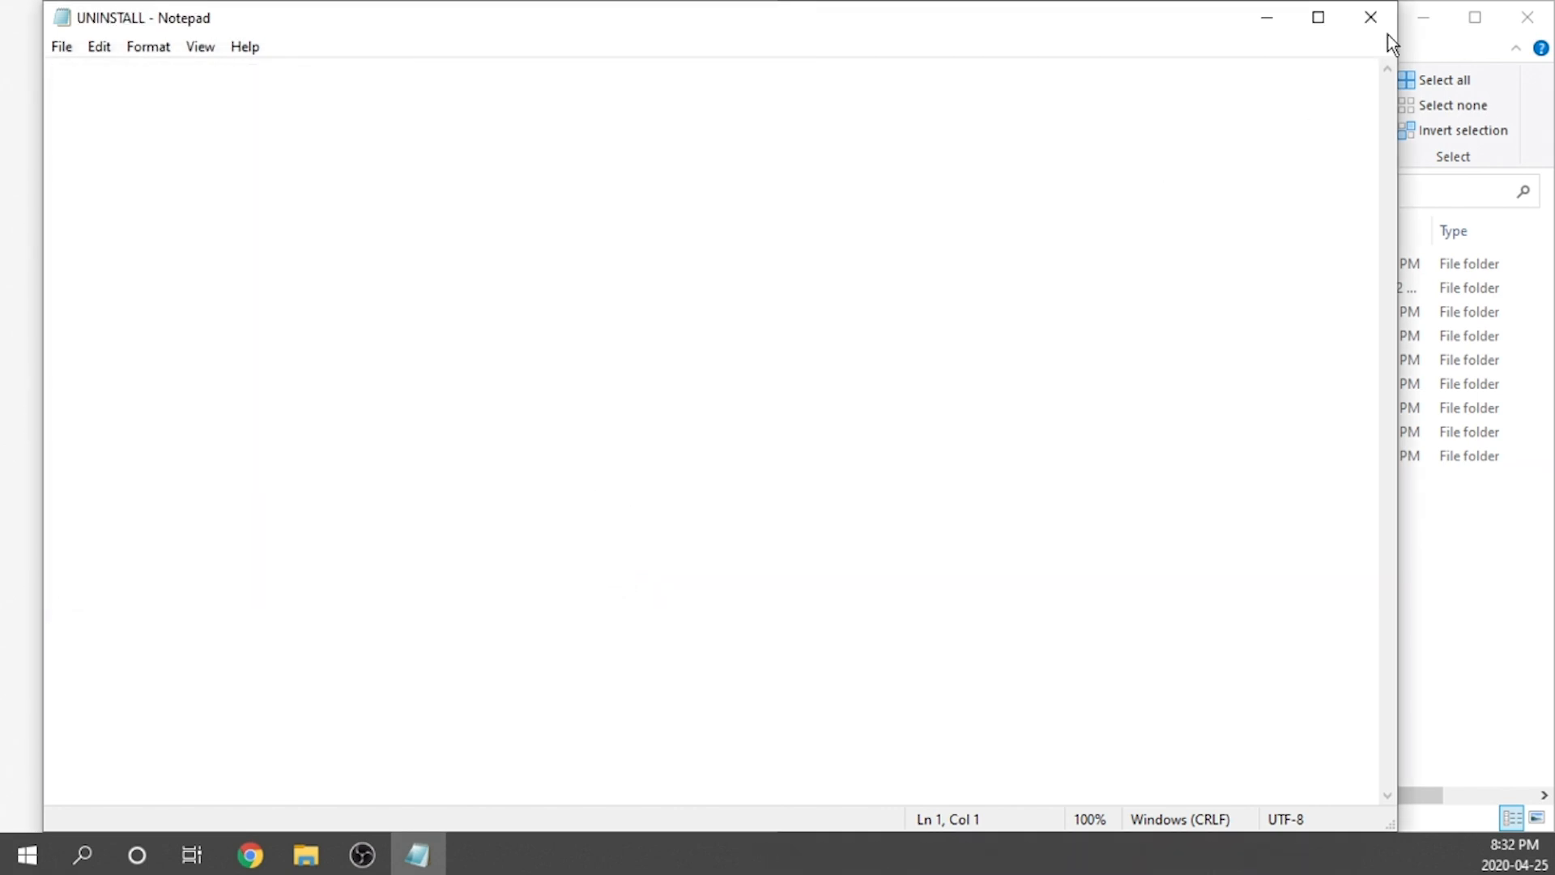
# Close Notepad and browse into project_eris\flags on the SONY (H:) drive.
pyautogui.click(1363, 16)
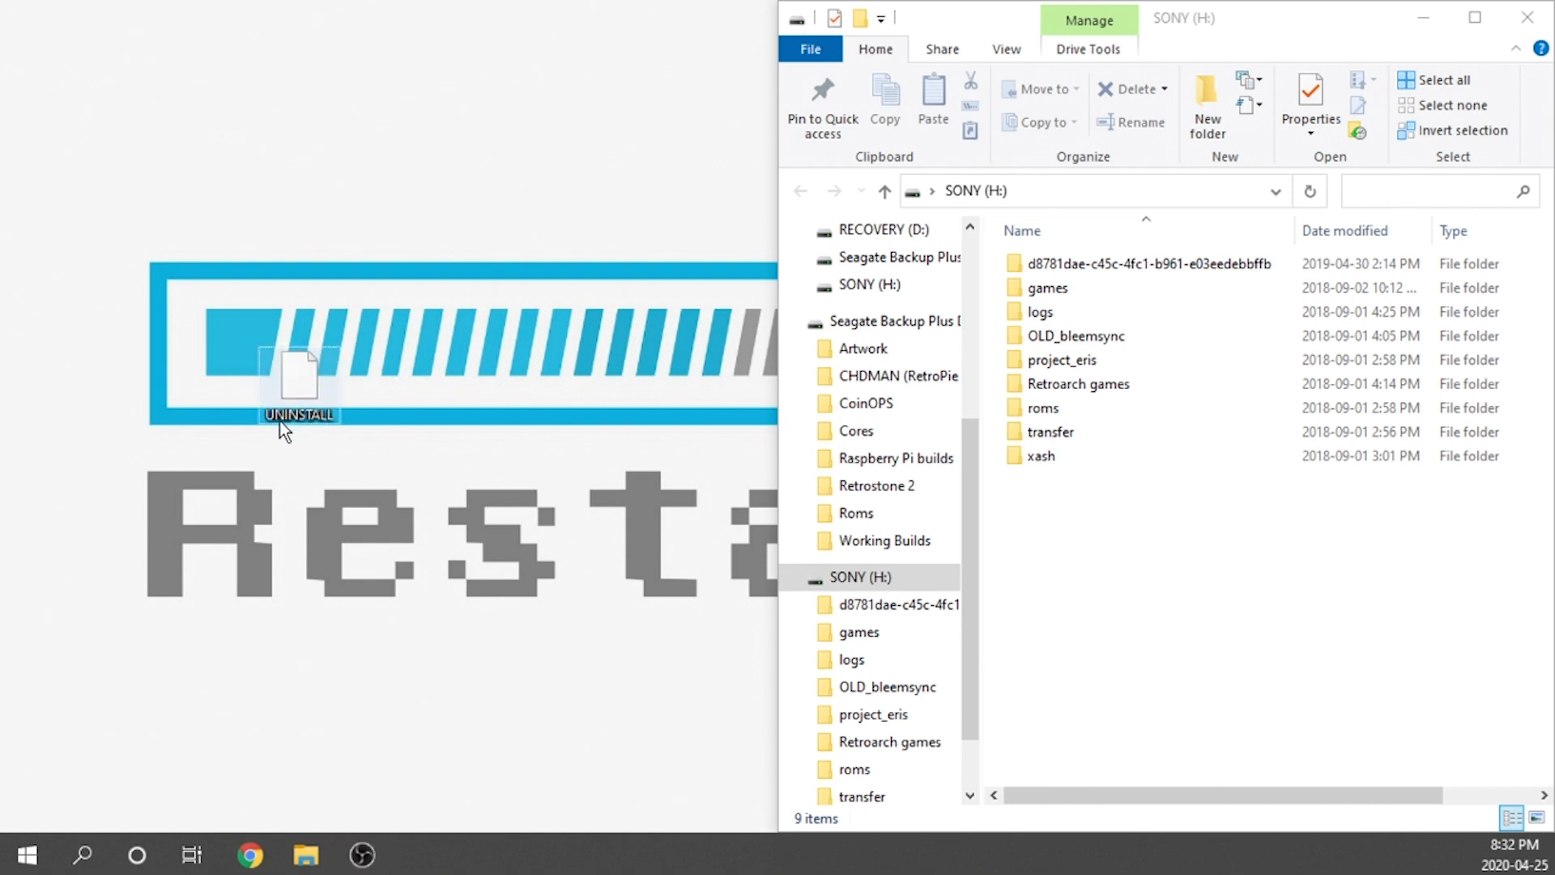
pyautogui.moveTo(300, 427)
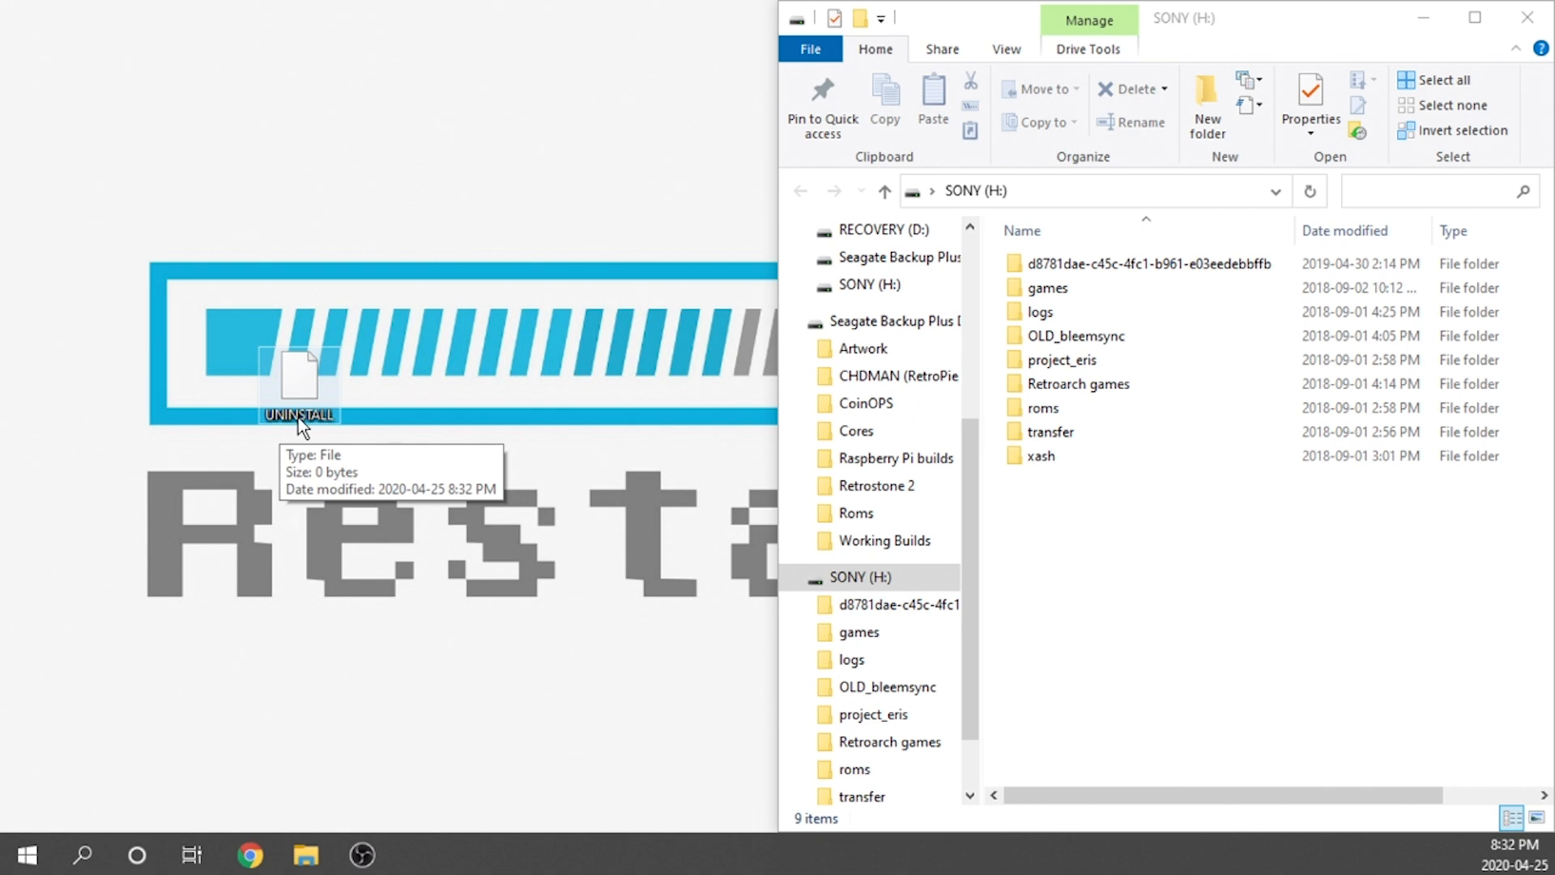
pyautogui.moveTo(291, 431)
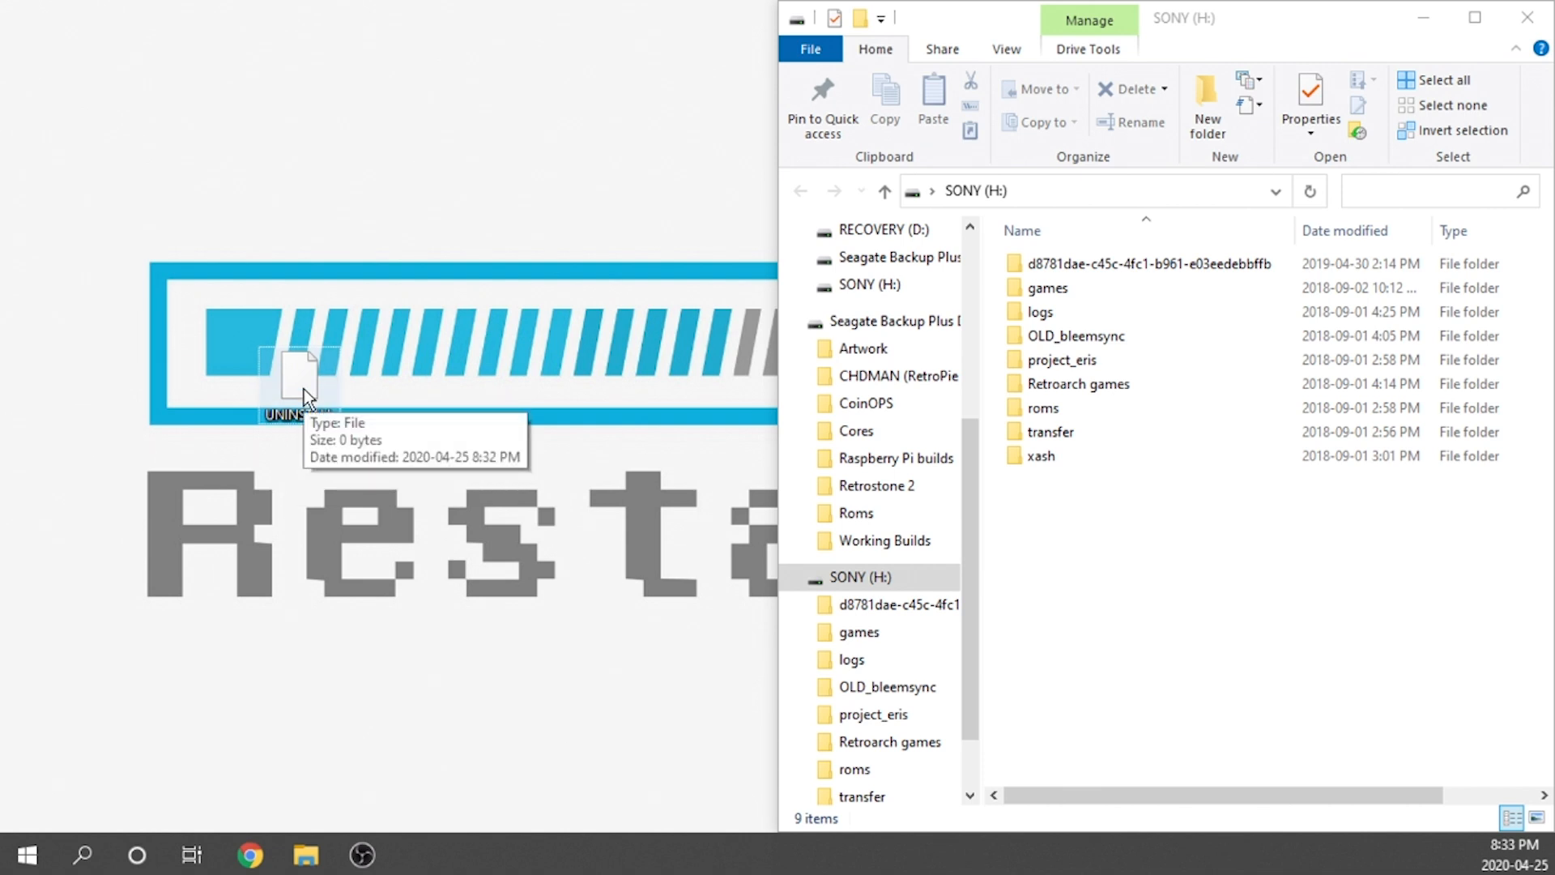
pyautogui.moveTo(381, 426)
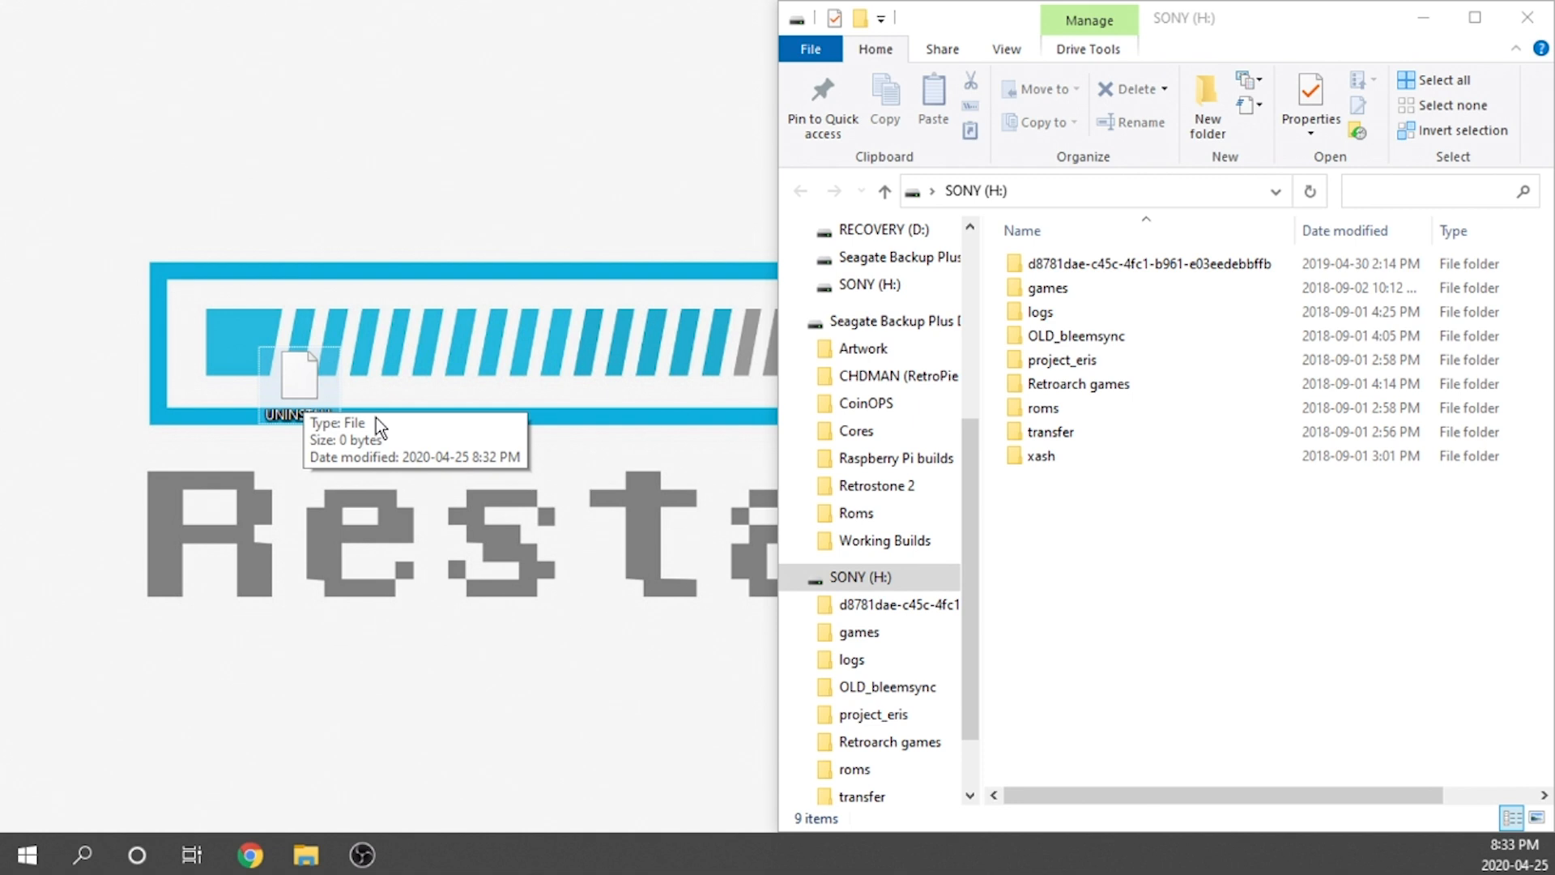
pyautogui.moveTo(1114, 366)
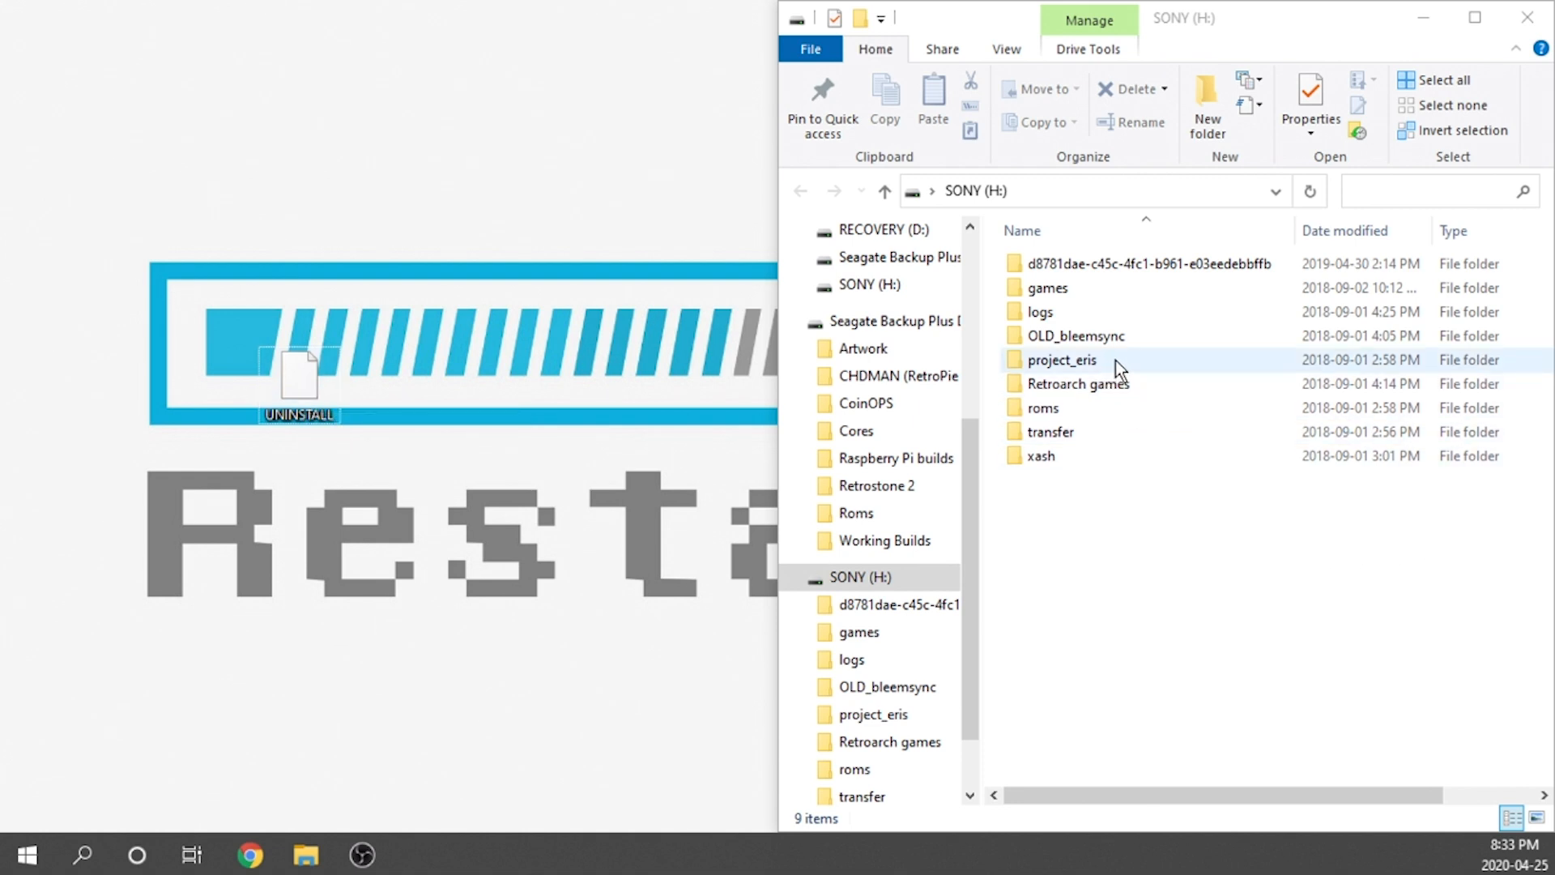
pyautogui.doubleClick(1061, 360)
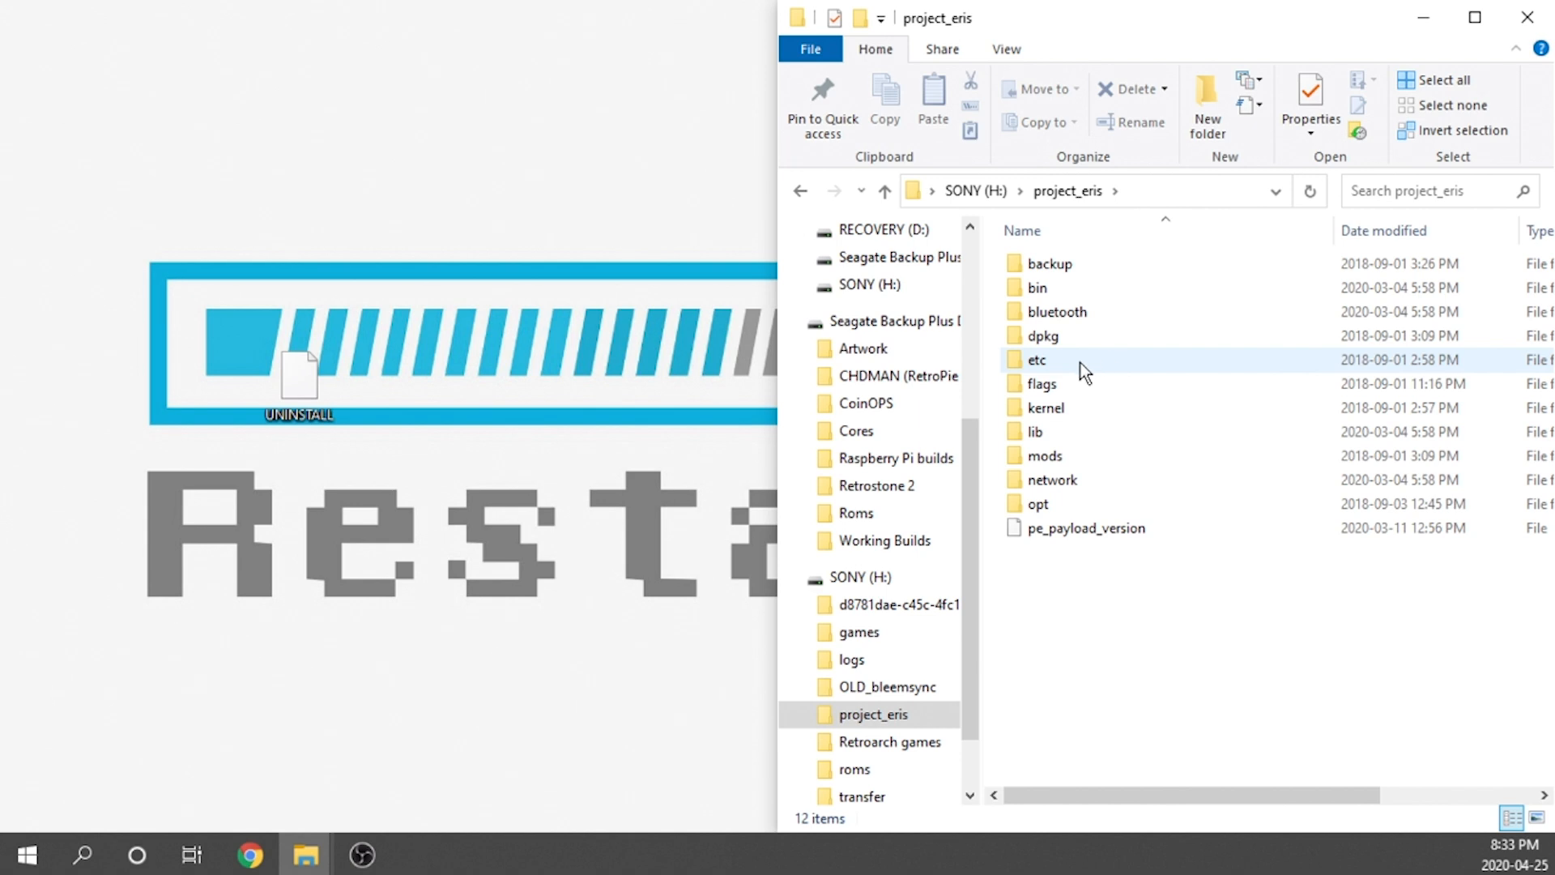
pyautogui.doubleClick(1041, 383)
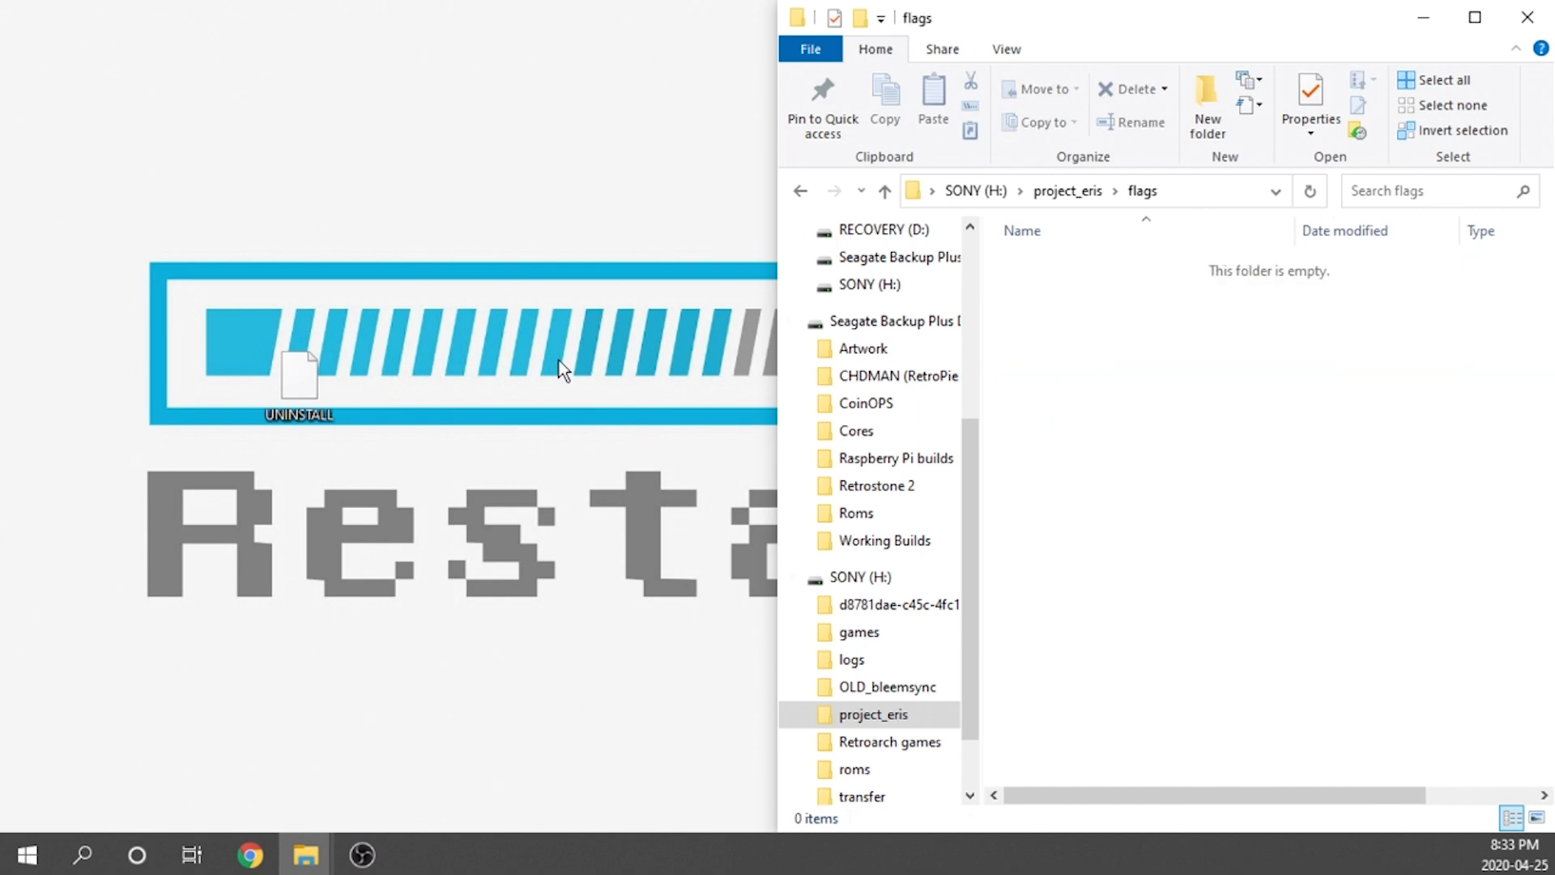